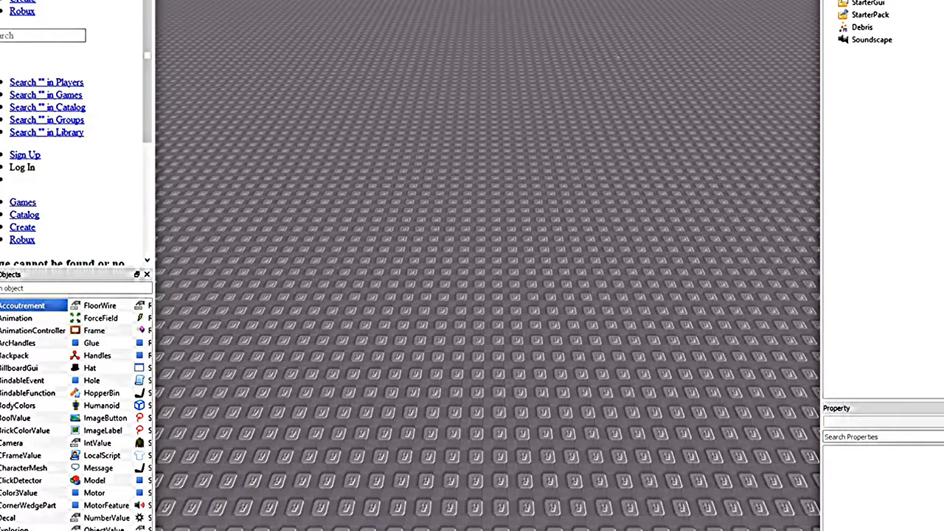
mouse_move(578, 118)
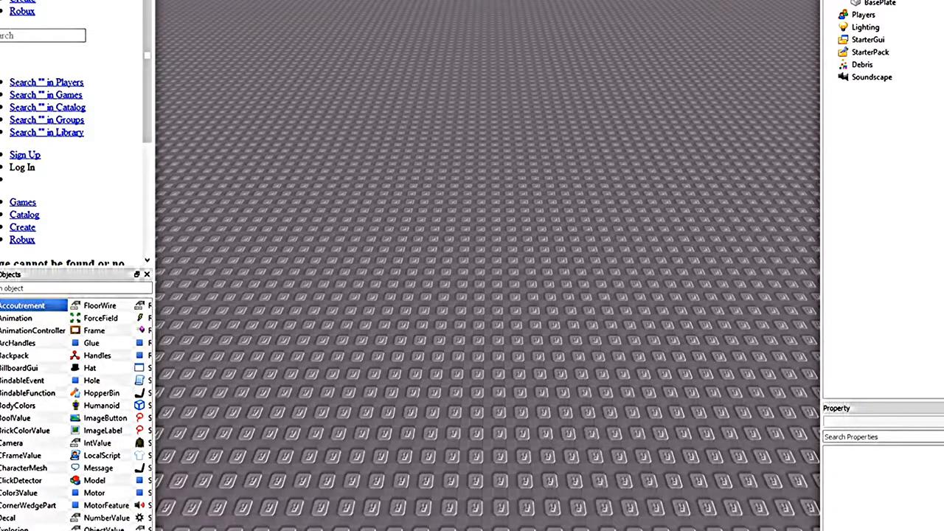
scroll("down", 3)
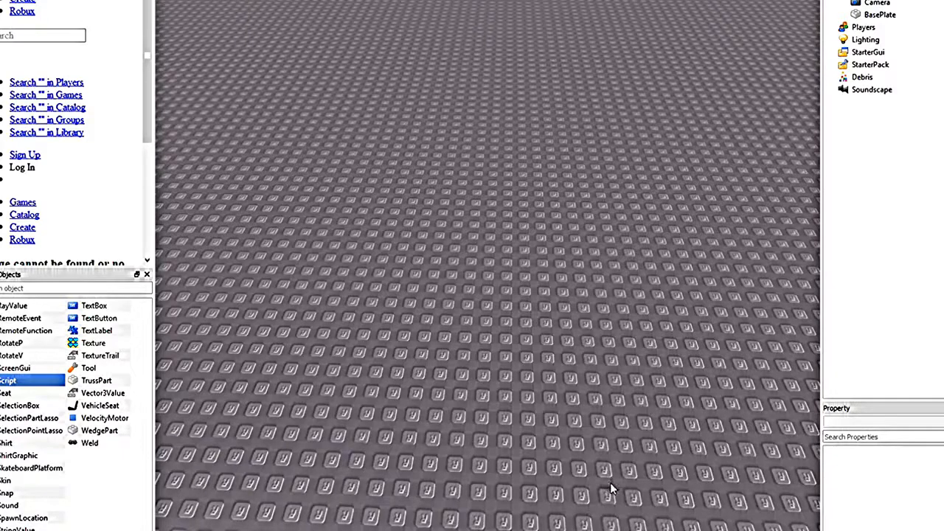
mouse_move(608, 495)
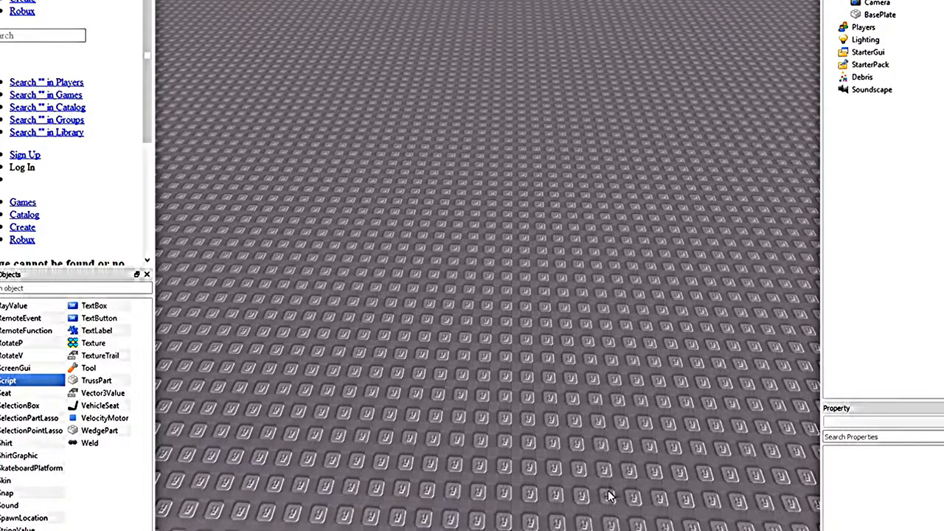
mouse_move(605, 504)
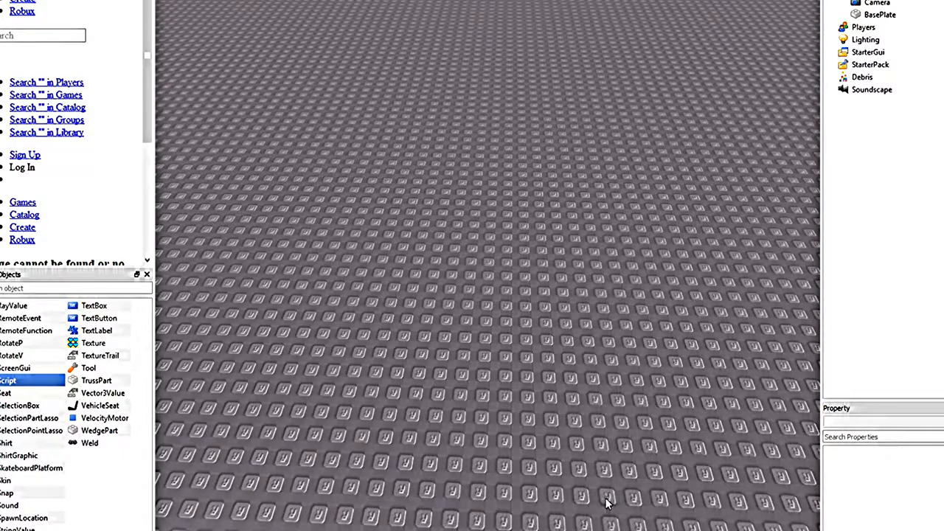